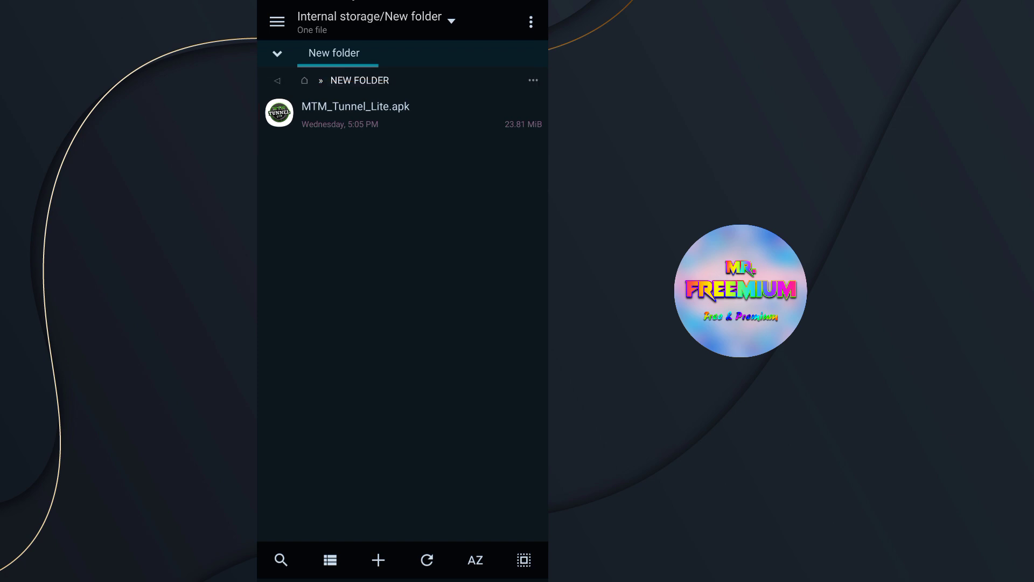
# Try installing MTM_Tunnel_Lite.apk from MiXplorer and dismiss the 'App not installed' failure.
pyautogui.click(355, 106)
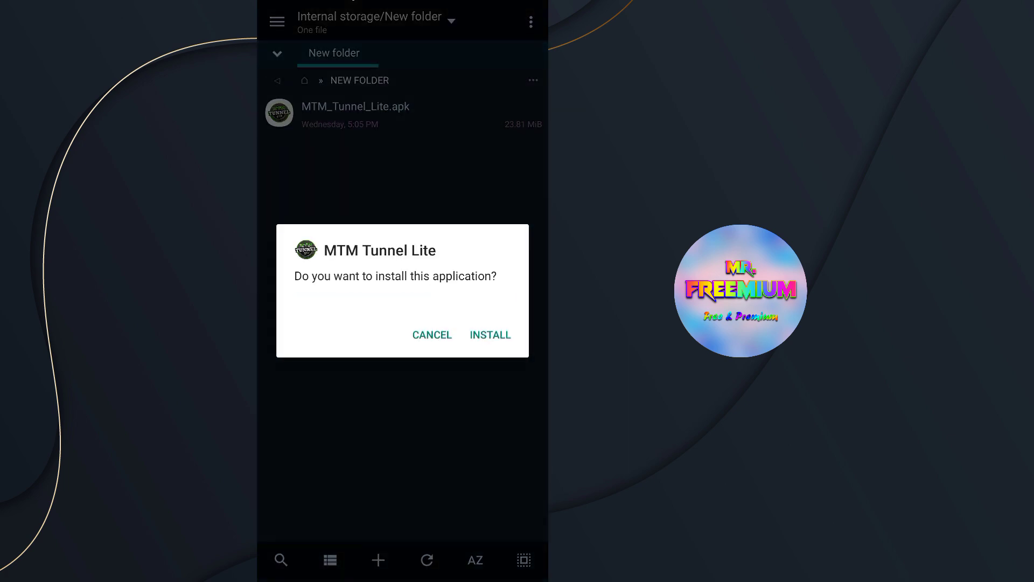
pyautogui.click(490, 334)
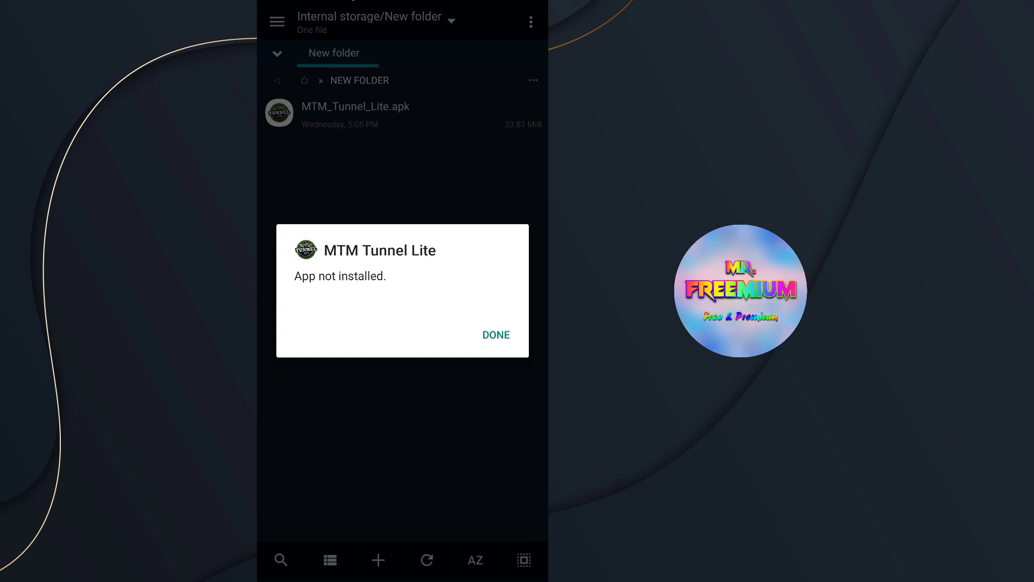
pyautogui.click(496, 334)
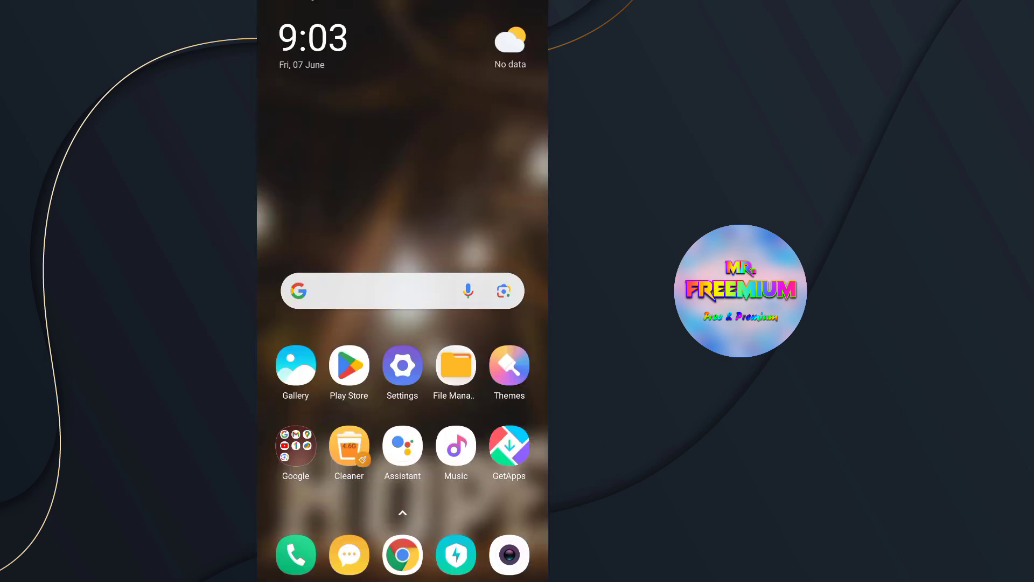
# Go to Settings > Apps > Manage apps to reach the installed apps list.
pyautogui.click(402, 365)
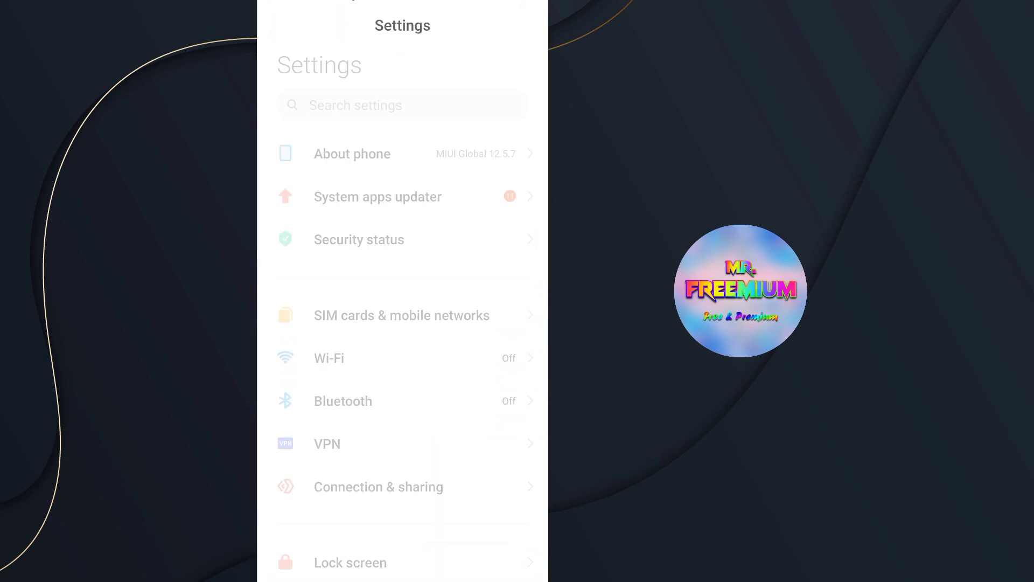
pyautogui.scroll(-3)
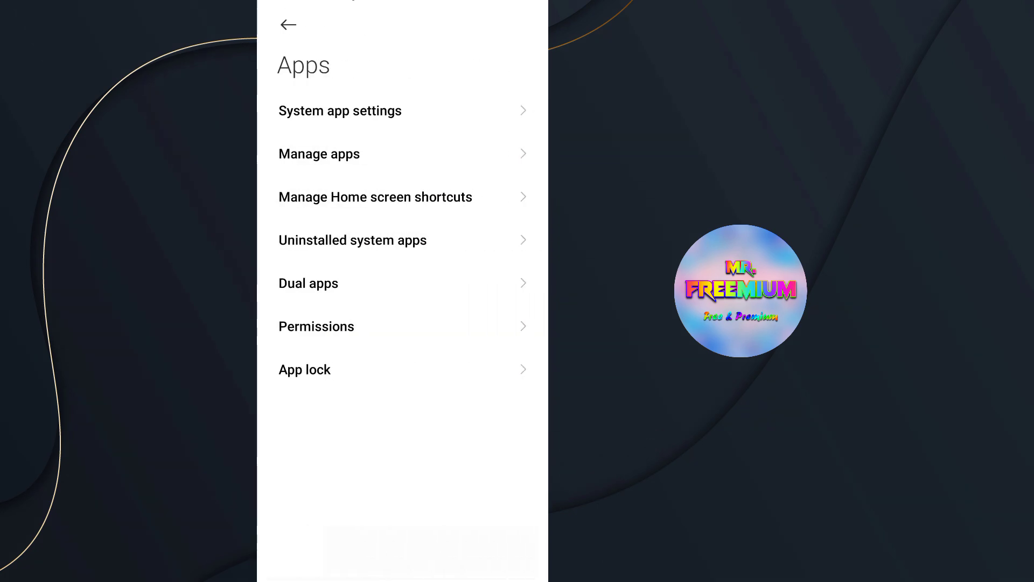
pyautogui.click(389, 154)
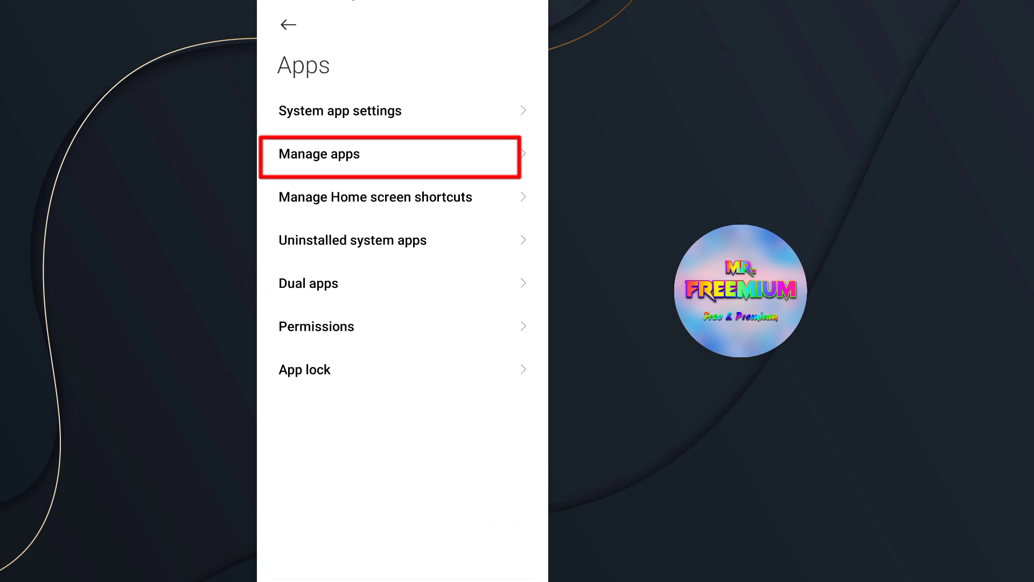
pyautogui.click(319, 154)
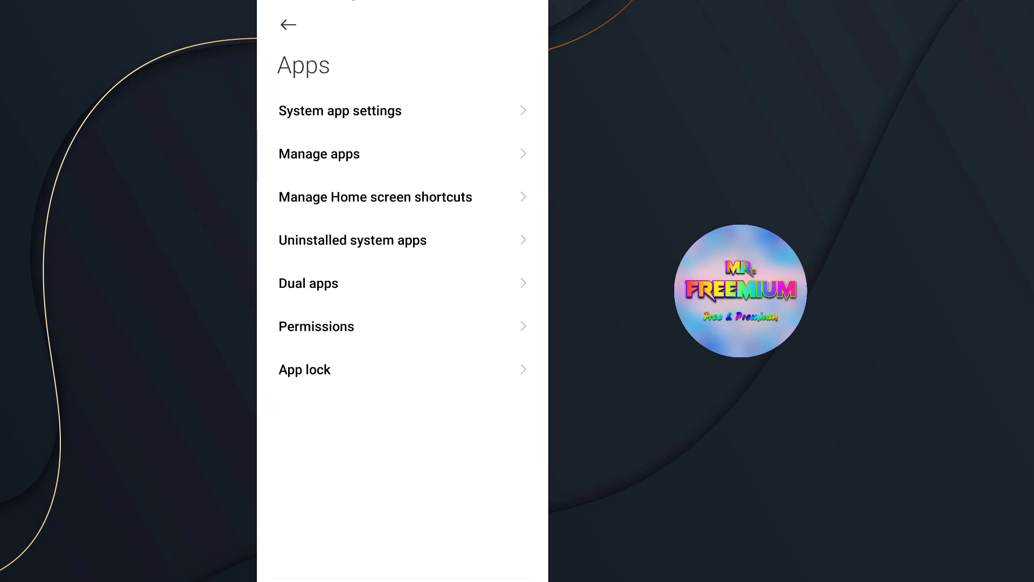
pyautogui.click(319, 154)
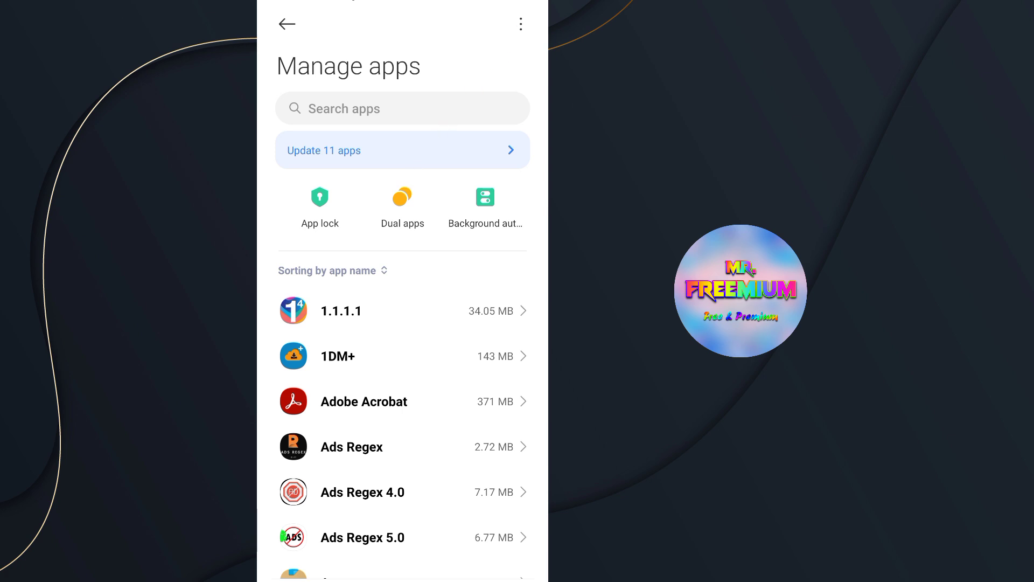
# Include system apps via Show all apps and start the app search.
pyautogui.click(520, 24)
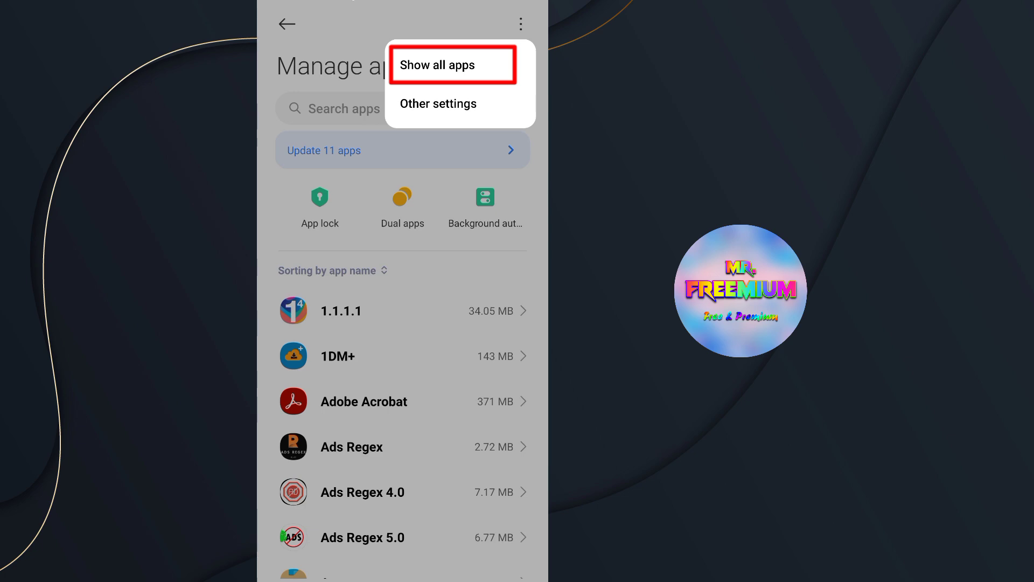
pyautogui.click(440, 65)
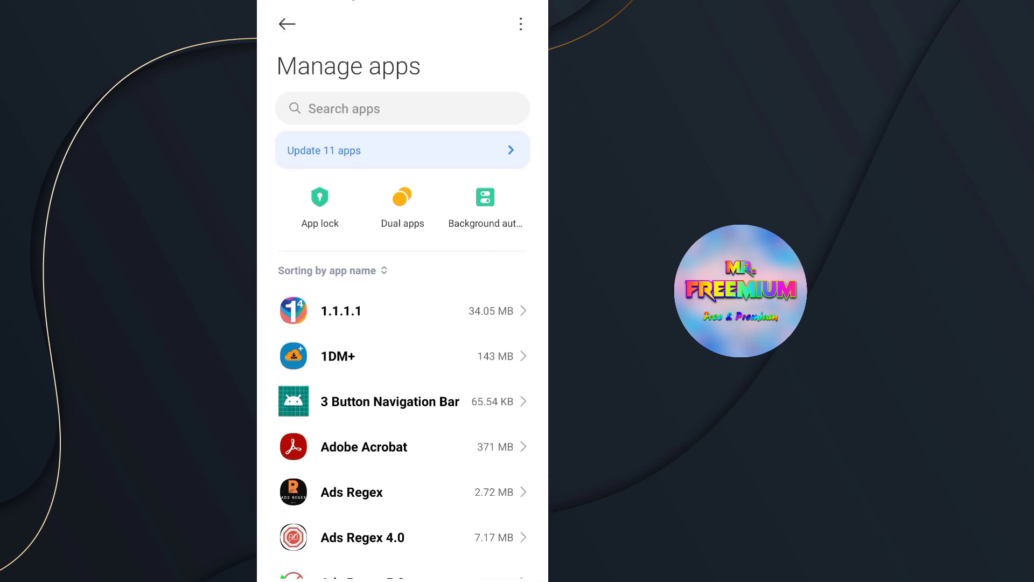
pyautogui.click(402, 108)
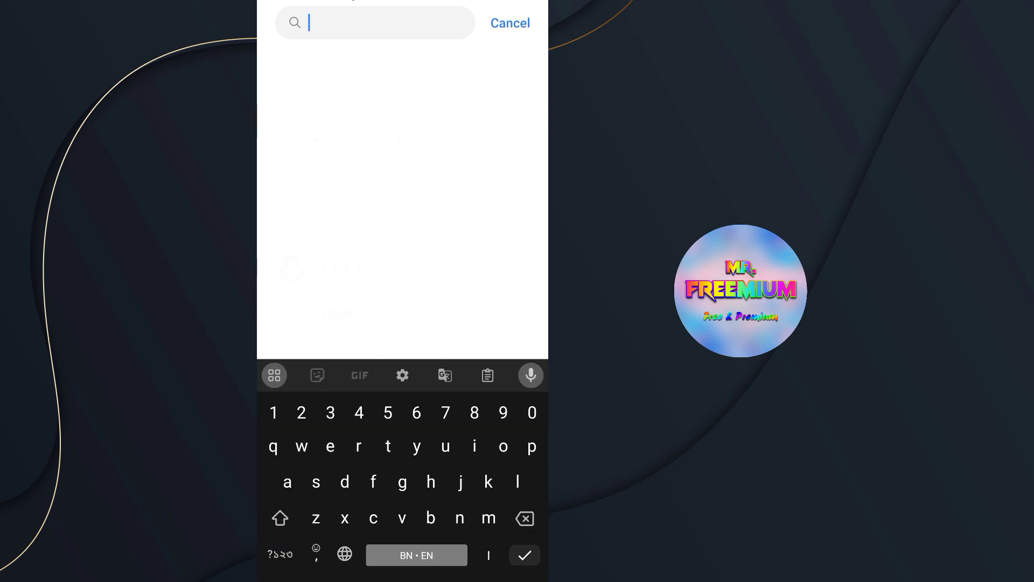
# Search 'play' and disable Google Play services and Google Play Store.
pyautogui.write('play')
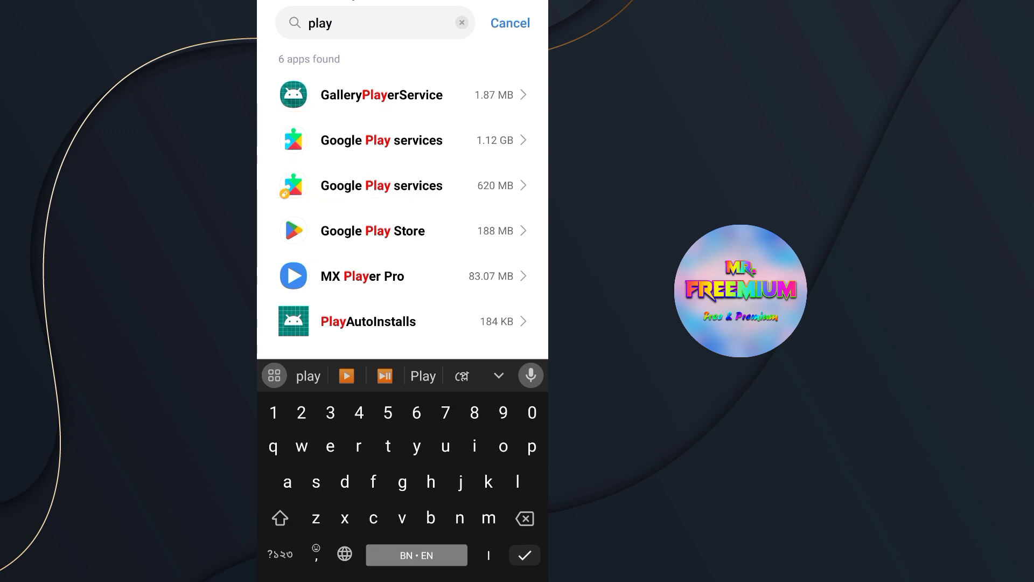
pyautogui.click(381, 140)
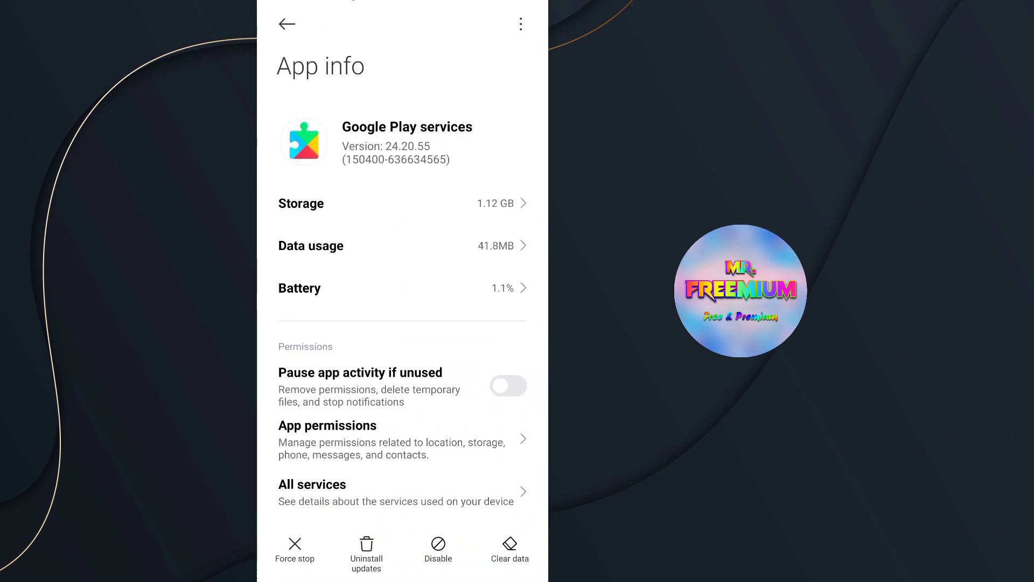
pyautogui.click(438, 549)
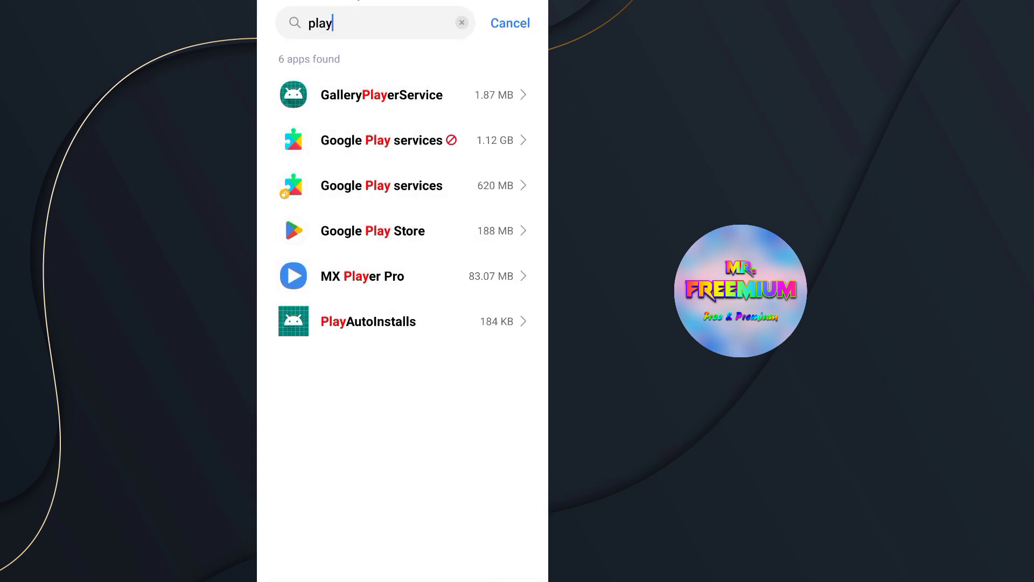
pyautogui.click(372, 231)
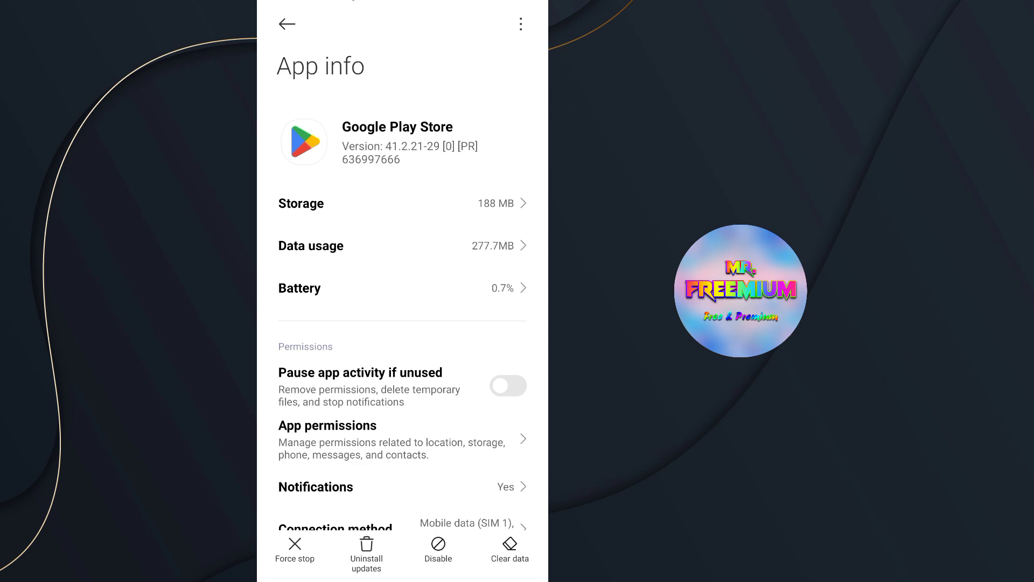
pyautogui.click(437, 551)
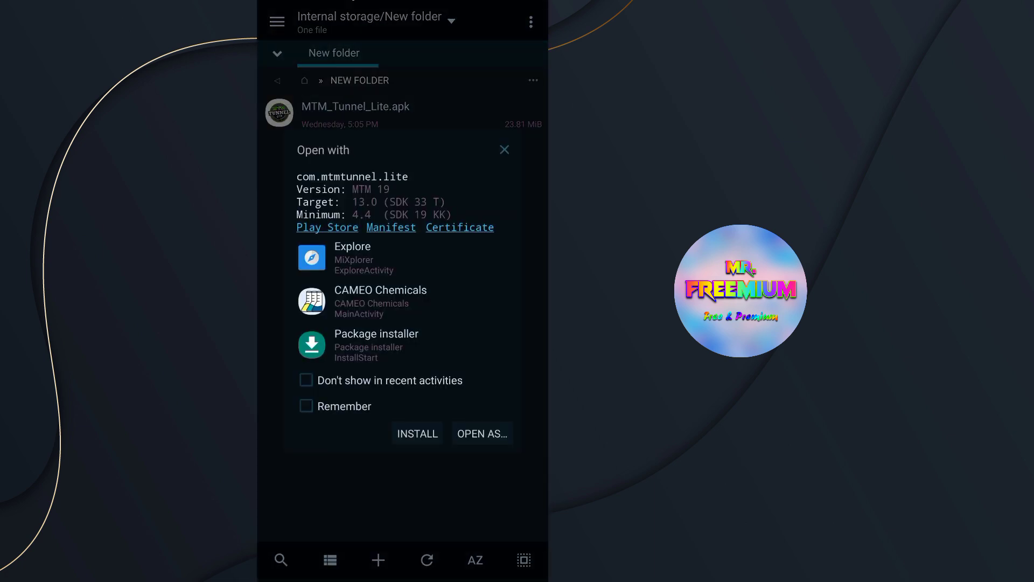
# Install MTM_Tunnel_Lite.apk with the system installer and close the success message.
pyautogui.click(417, 434)
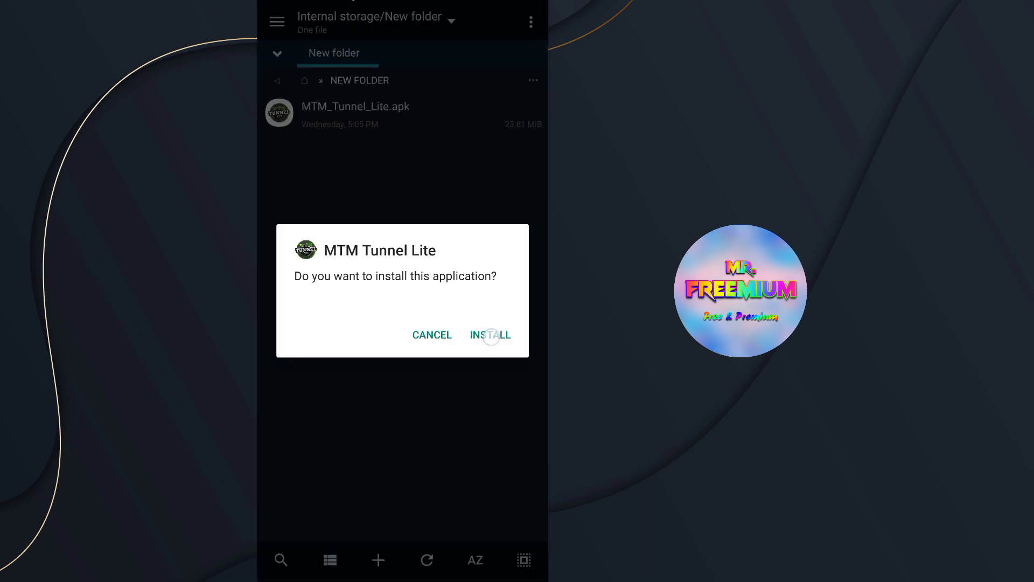
pyautogui.click(492, 335)
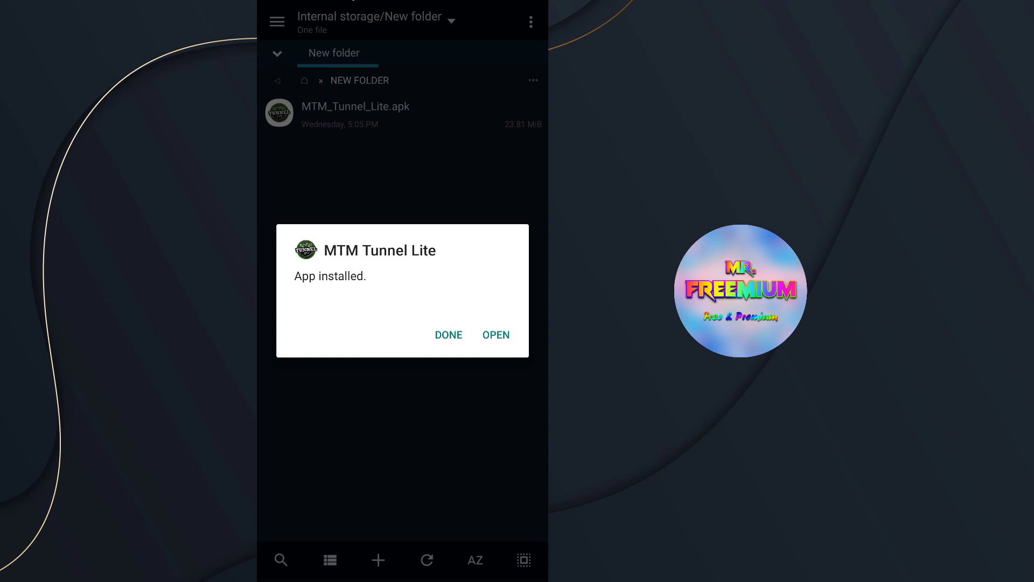
pyautogui.click(448, 334)
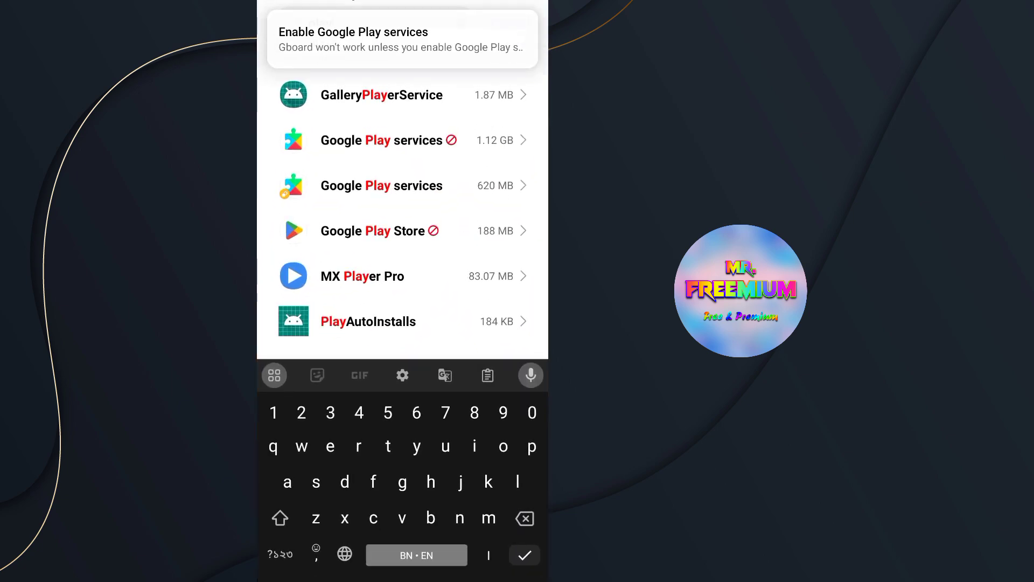
# Re-enable Google Play Store and Google Play services from the 'play' search results.
pyautogui.click(380, 231)
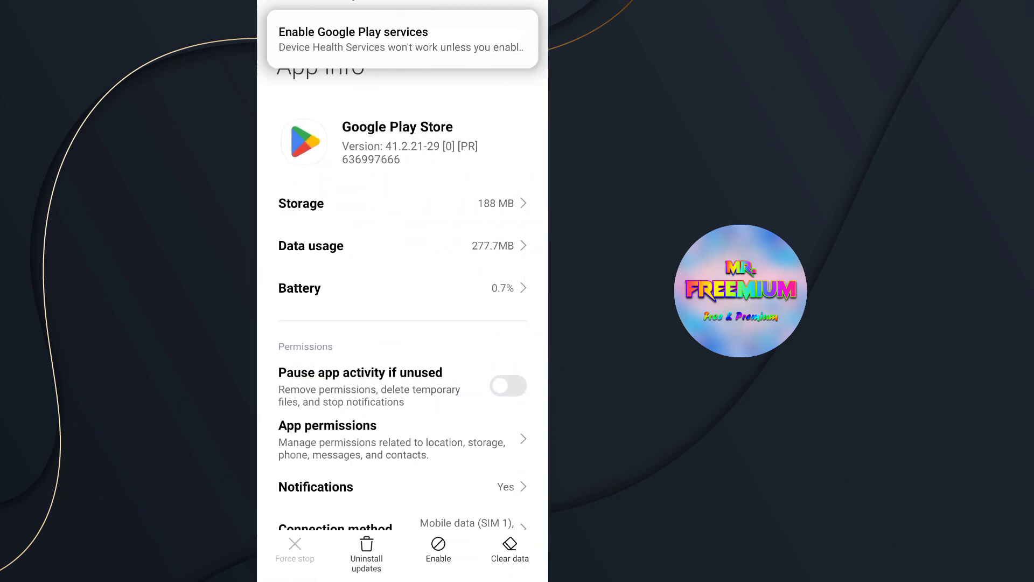
pyautogui.click(438, 550)
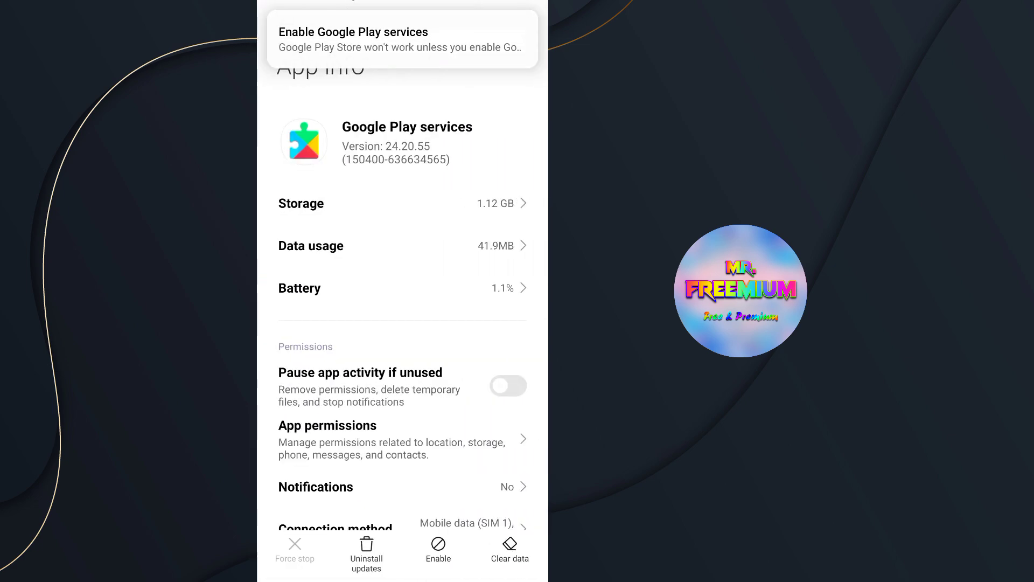
pyautogui.click(438, 551)
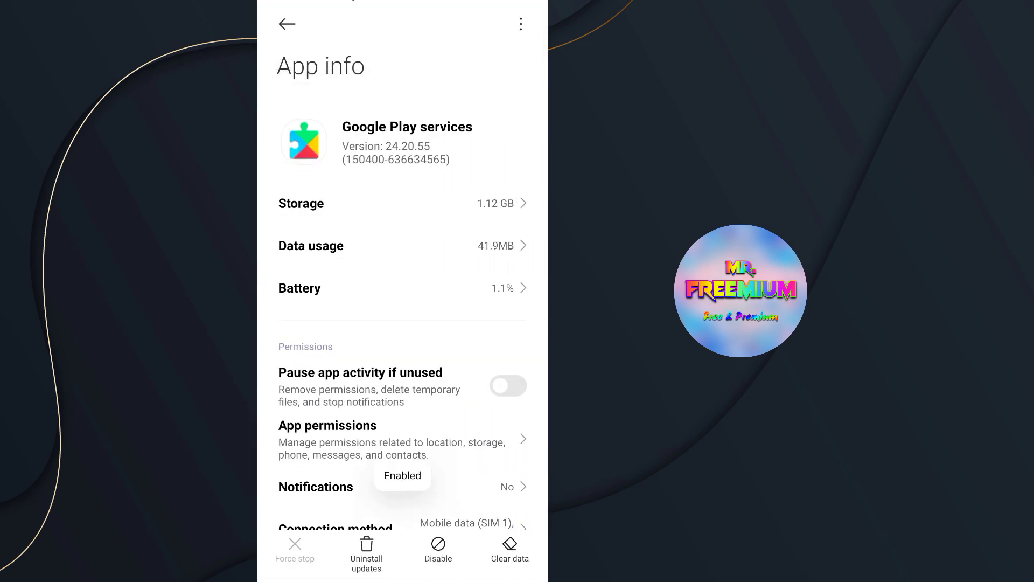
pyautogui.write('play')
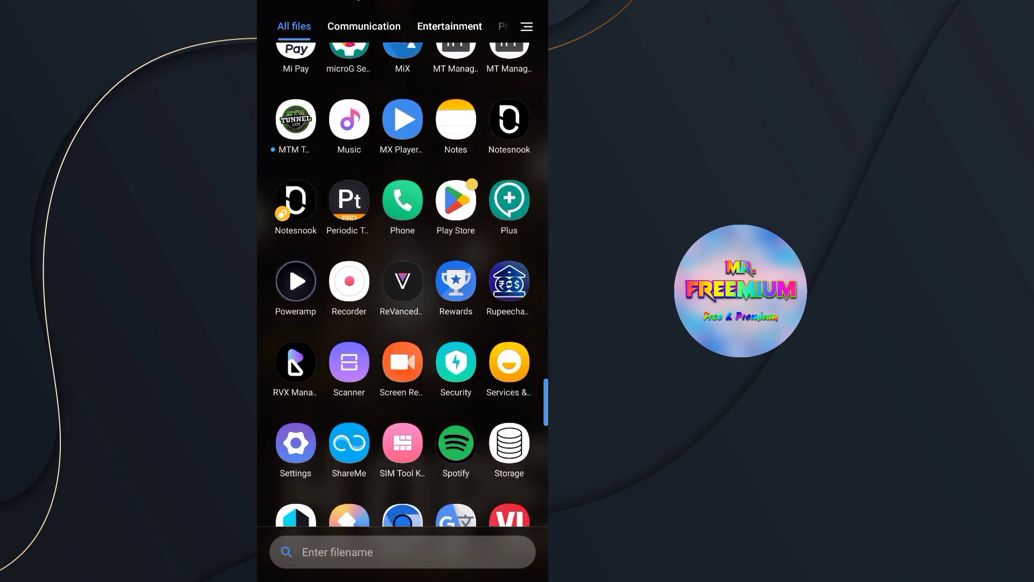
# Scroll the app drawer to show the newly installed MTM Tunnel Lite app.
pyautogui.scroll(-3)
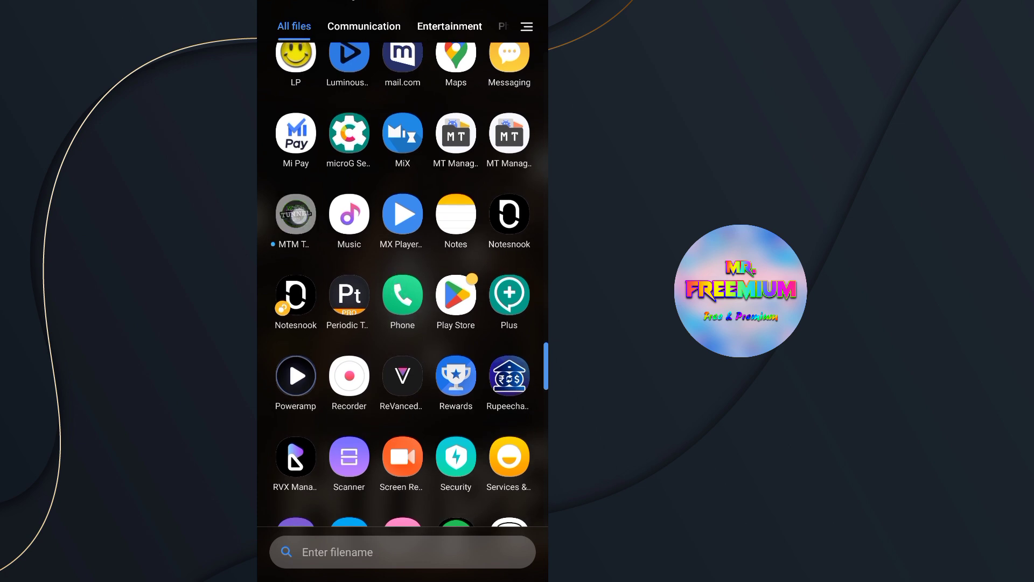